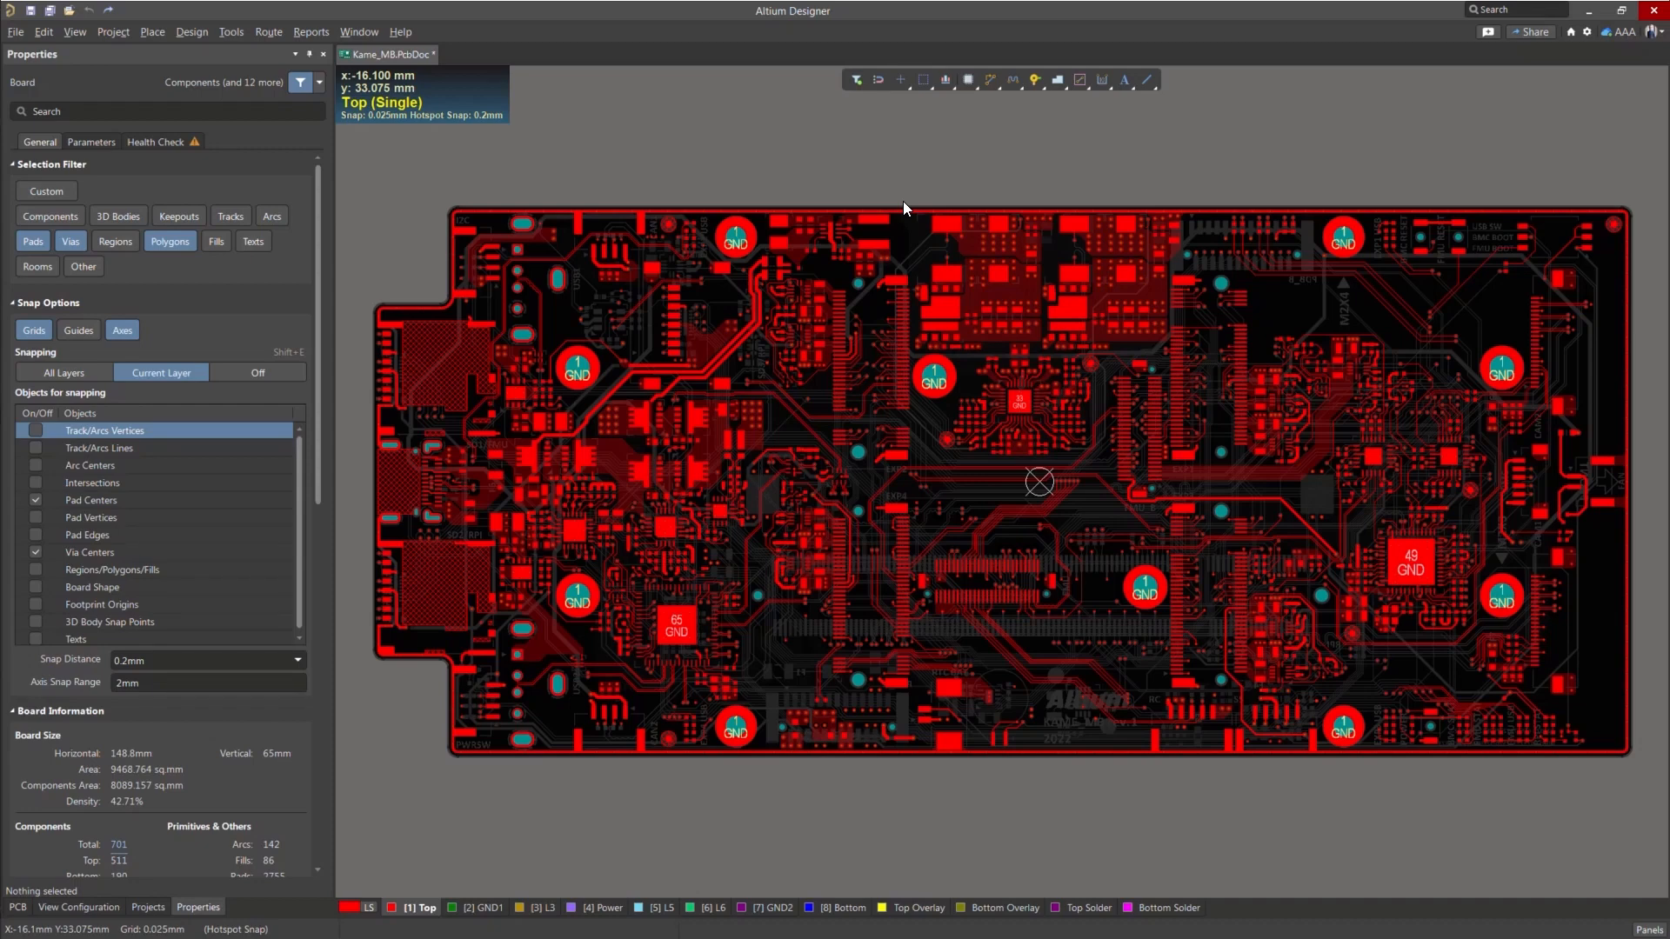
mouse_move(836, 267)
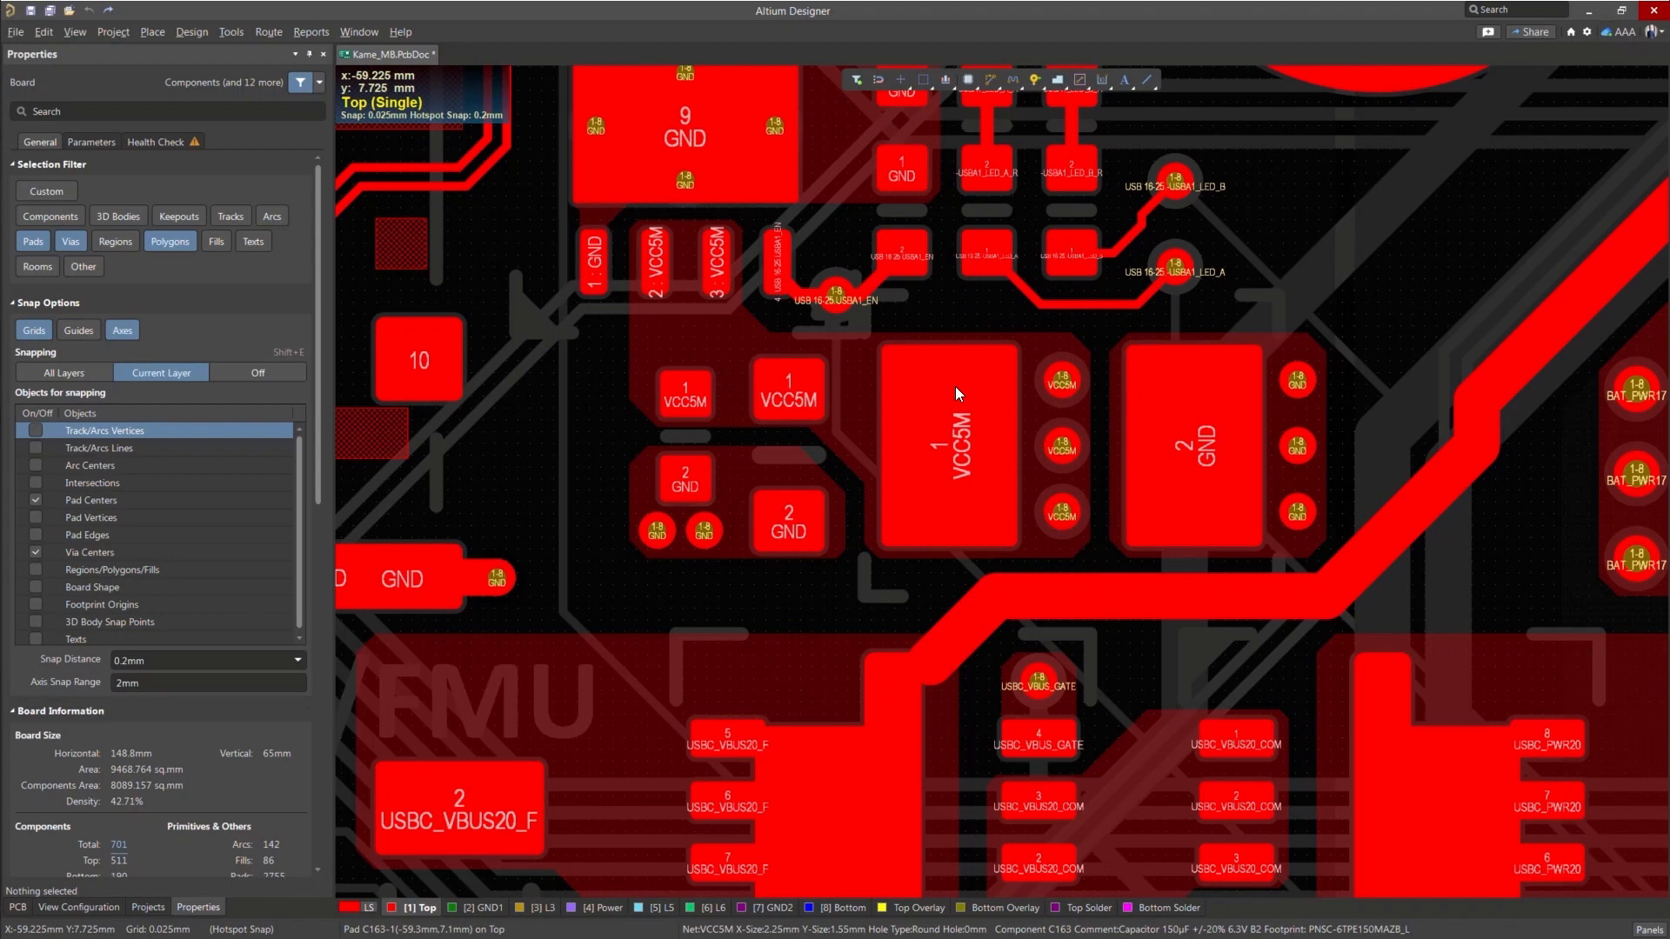
- Select the large VCC5M pad and open its Edit Polygon Connect Style dialog via the Thermal Relief link
click(957, 395)
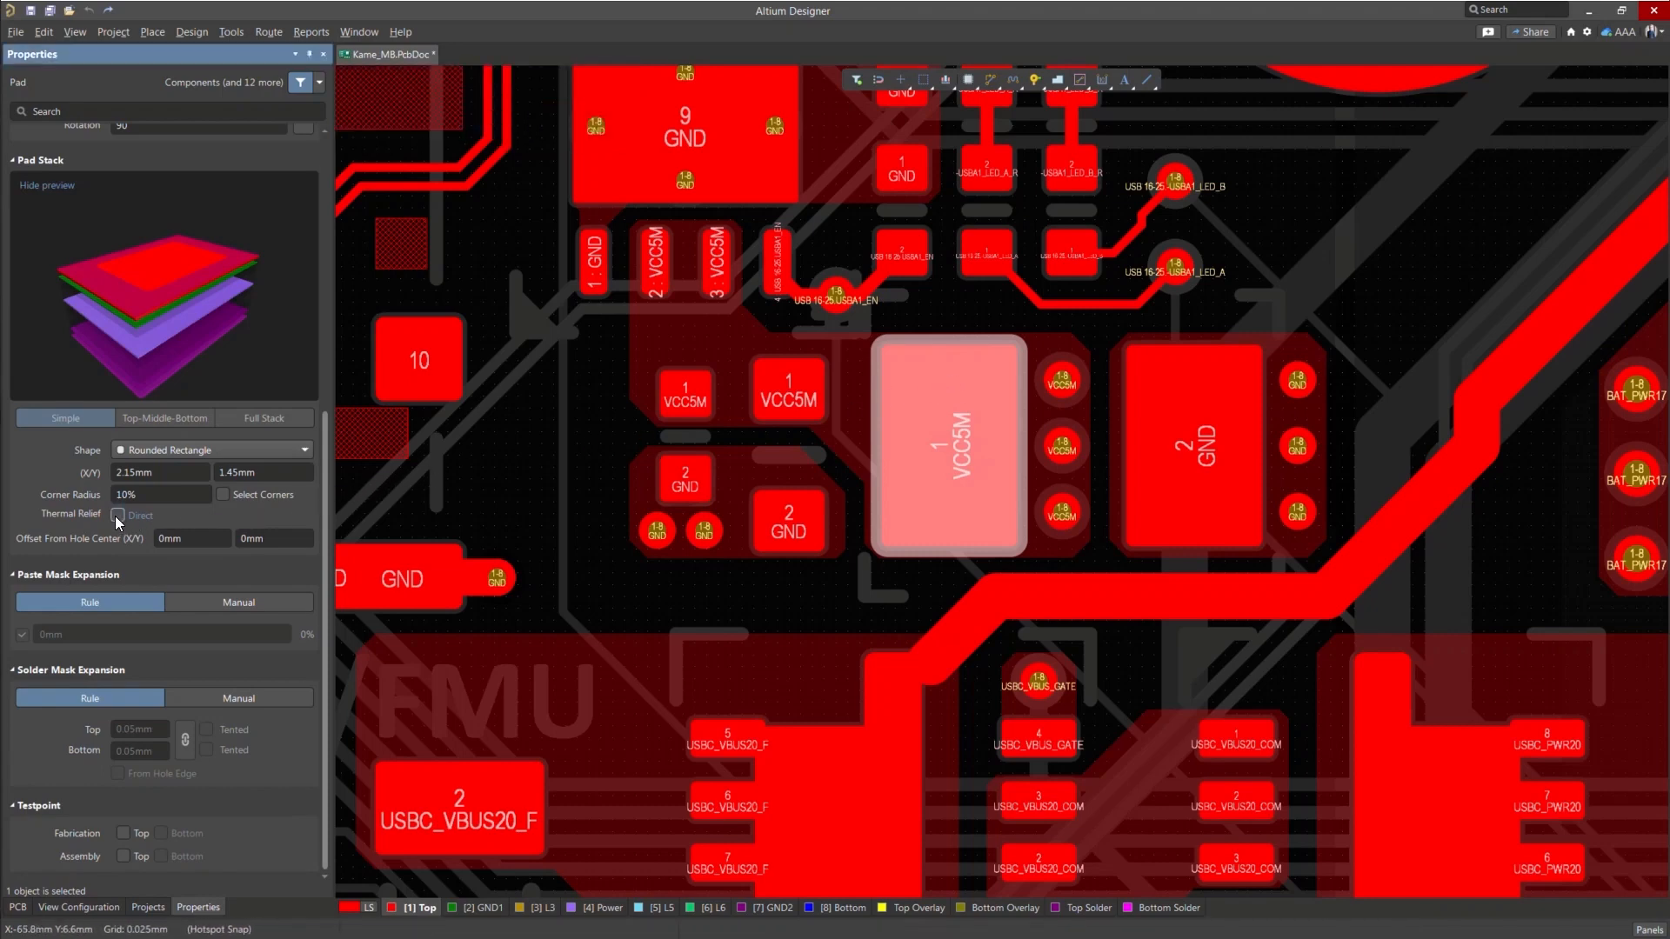
click(119, 515)
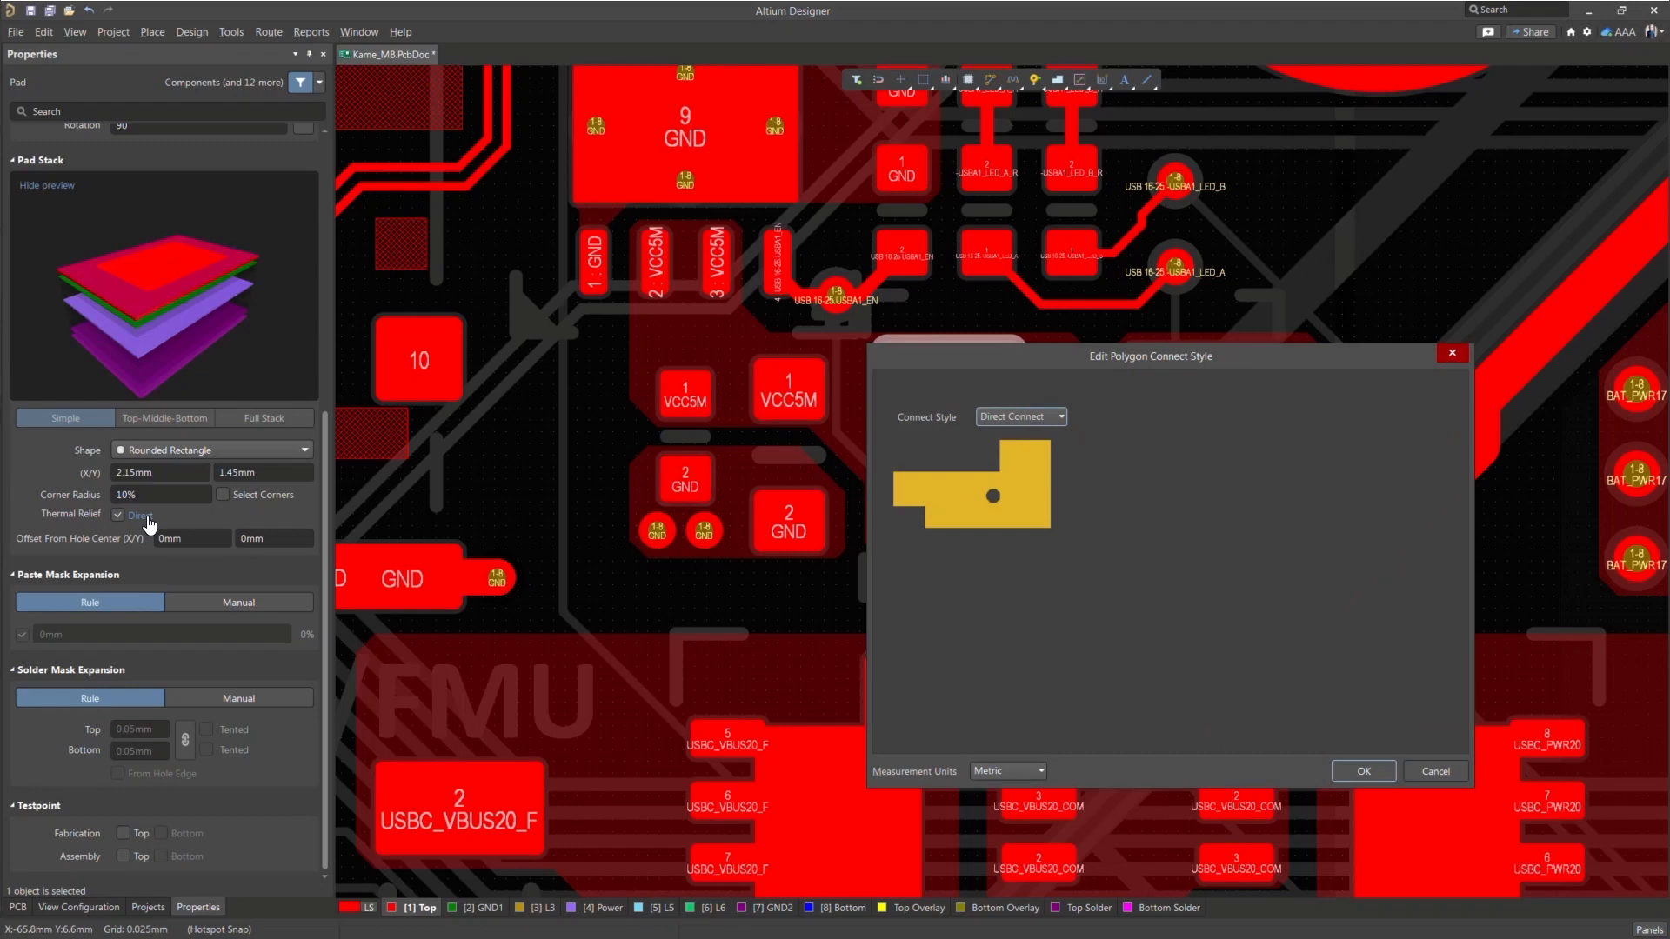
mouse_move(946, 460)
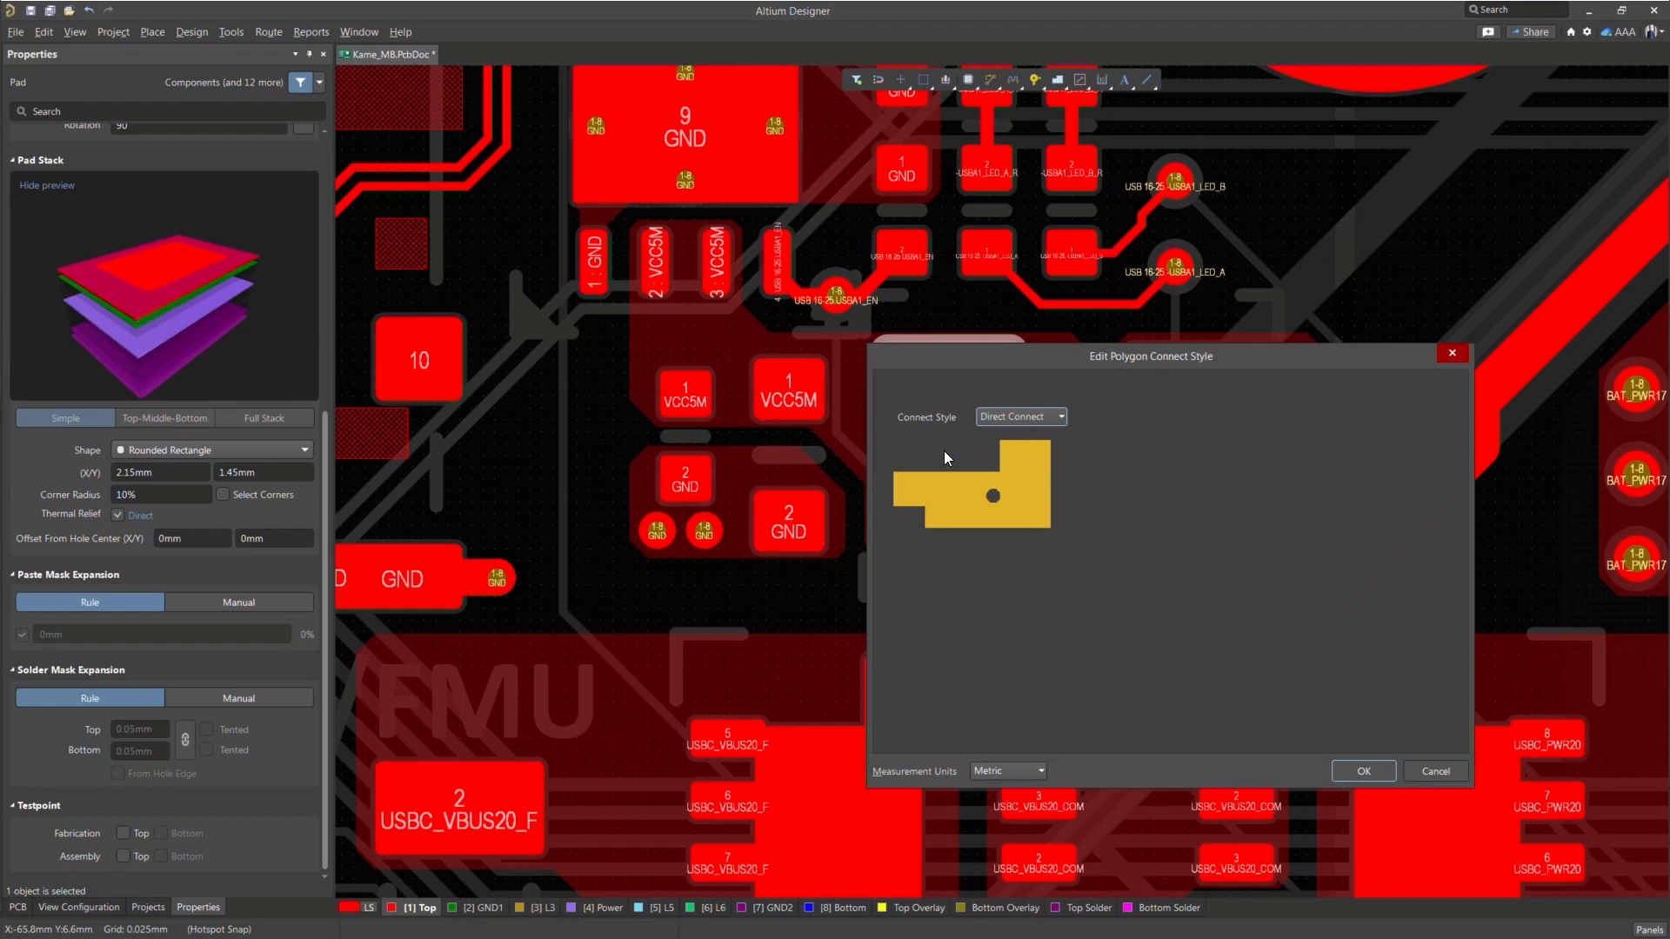
- Set the pad to Relief Connect with 2 conductors and a 90-degree angle
click(1058, 418)
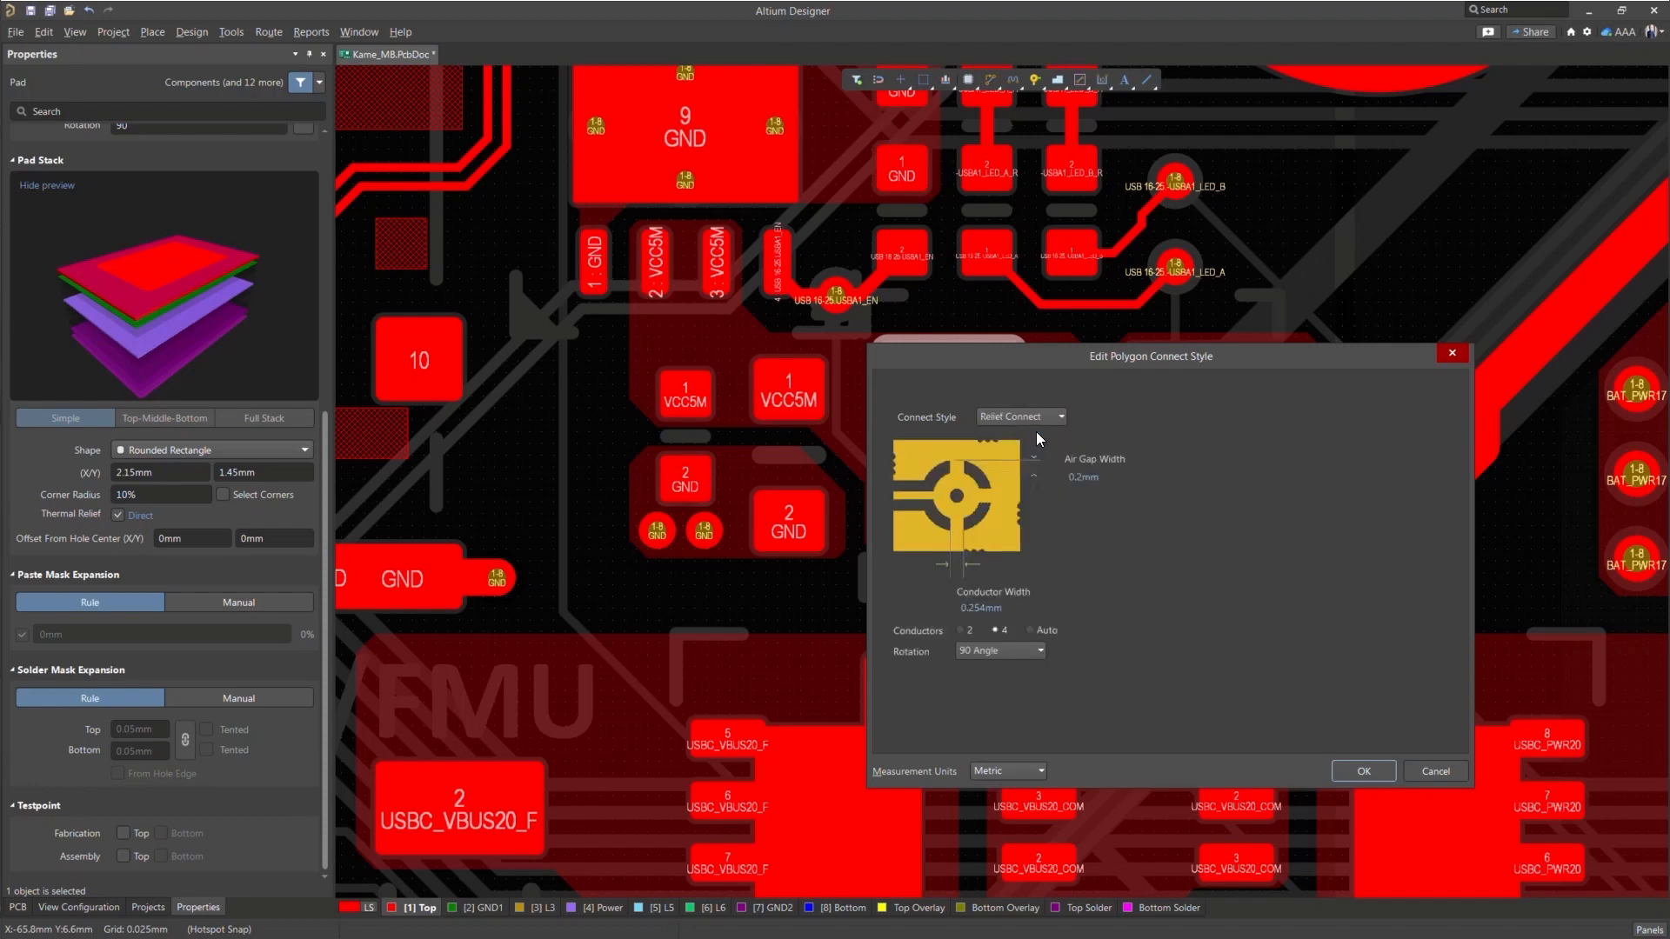
mouse_move(1091, 500)
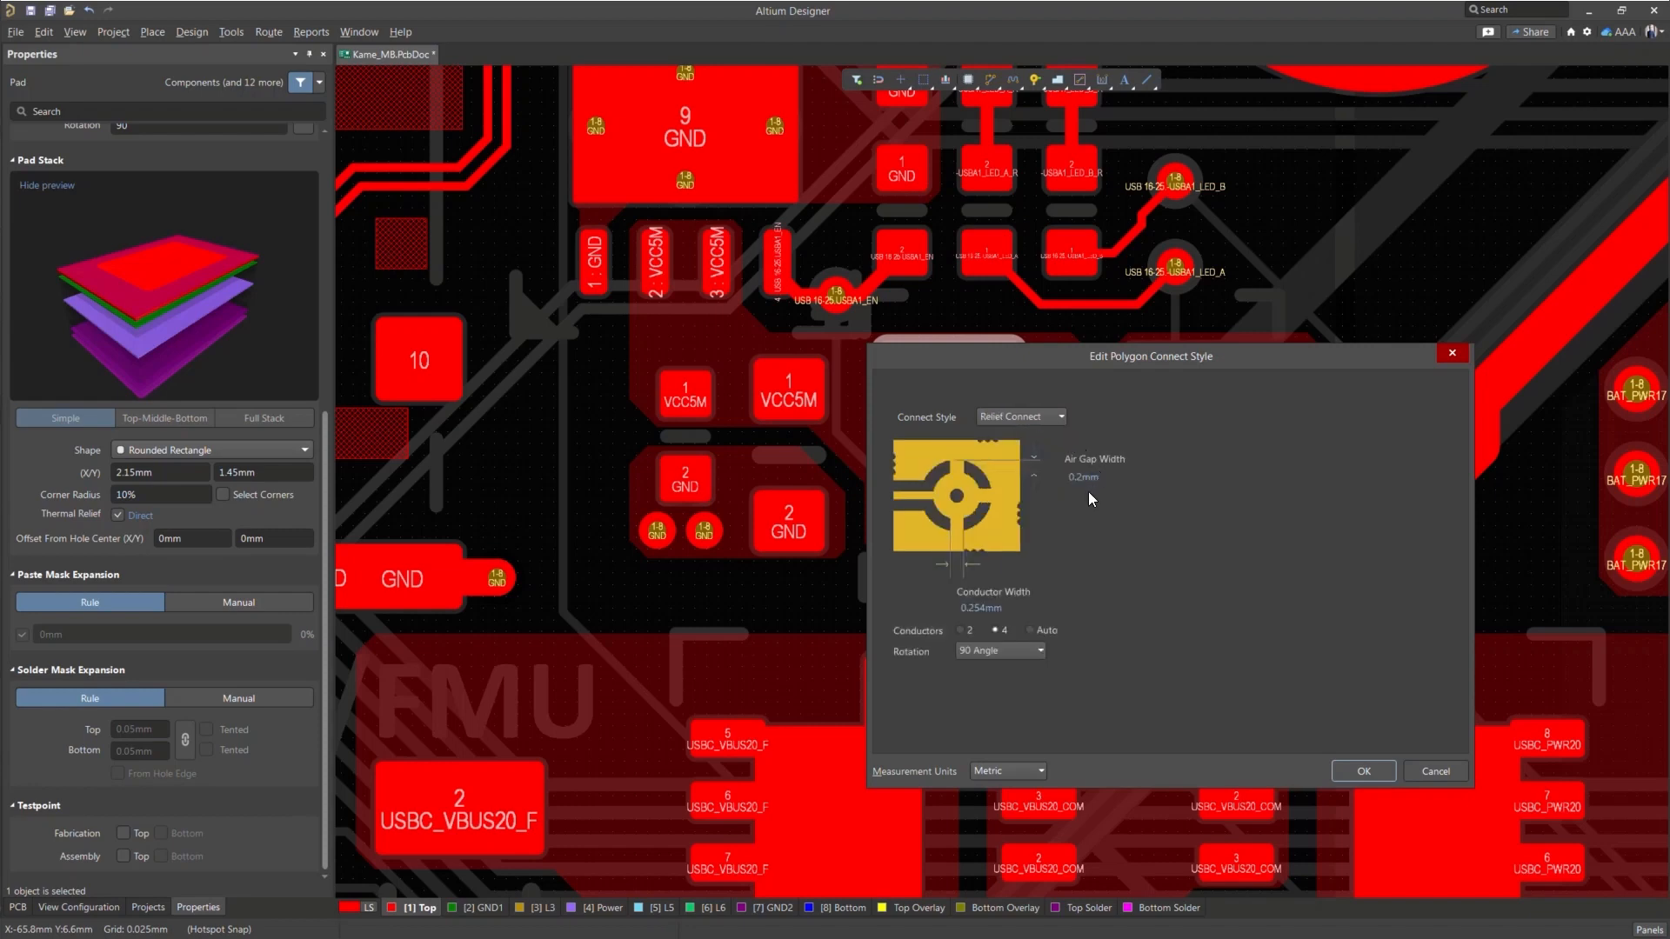
click(981, 609)
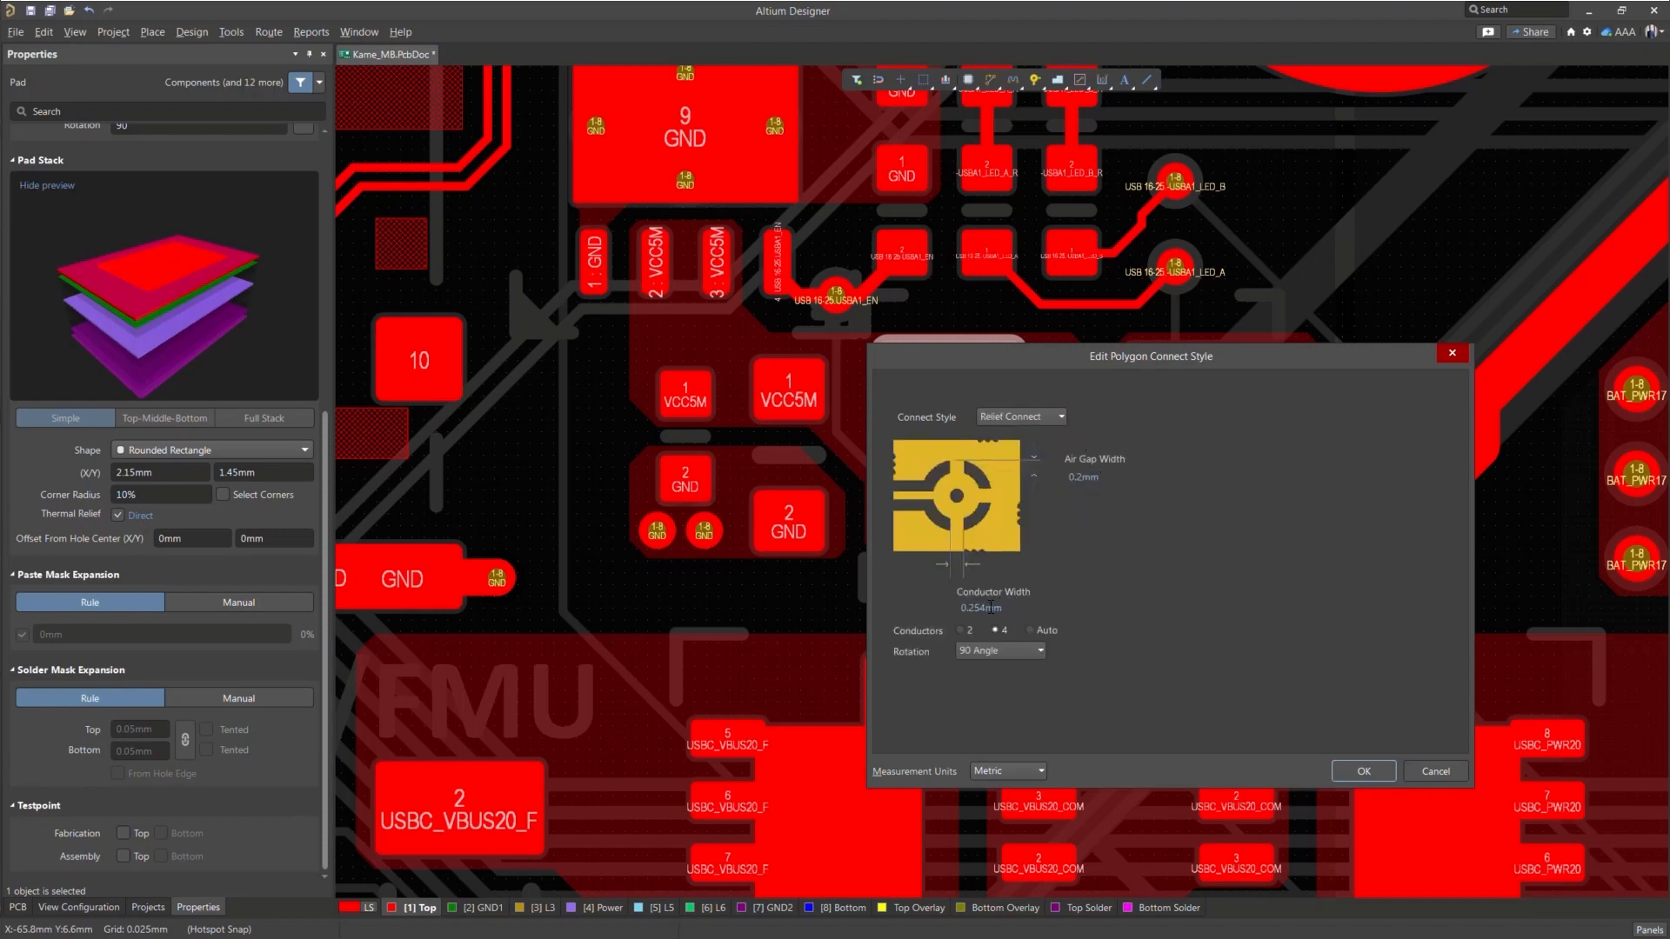
click(1028, 632)
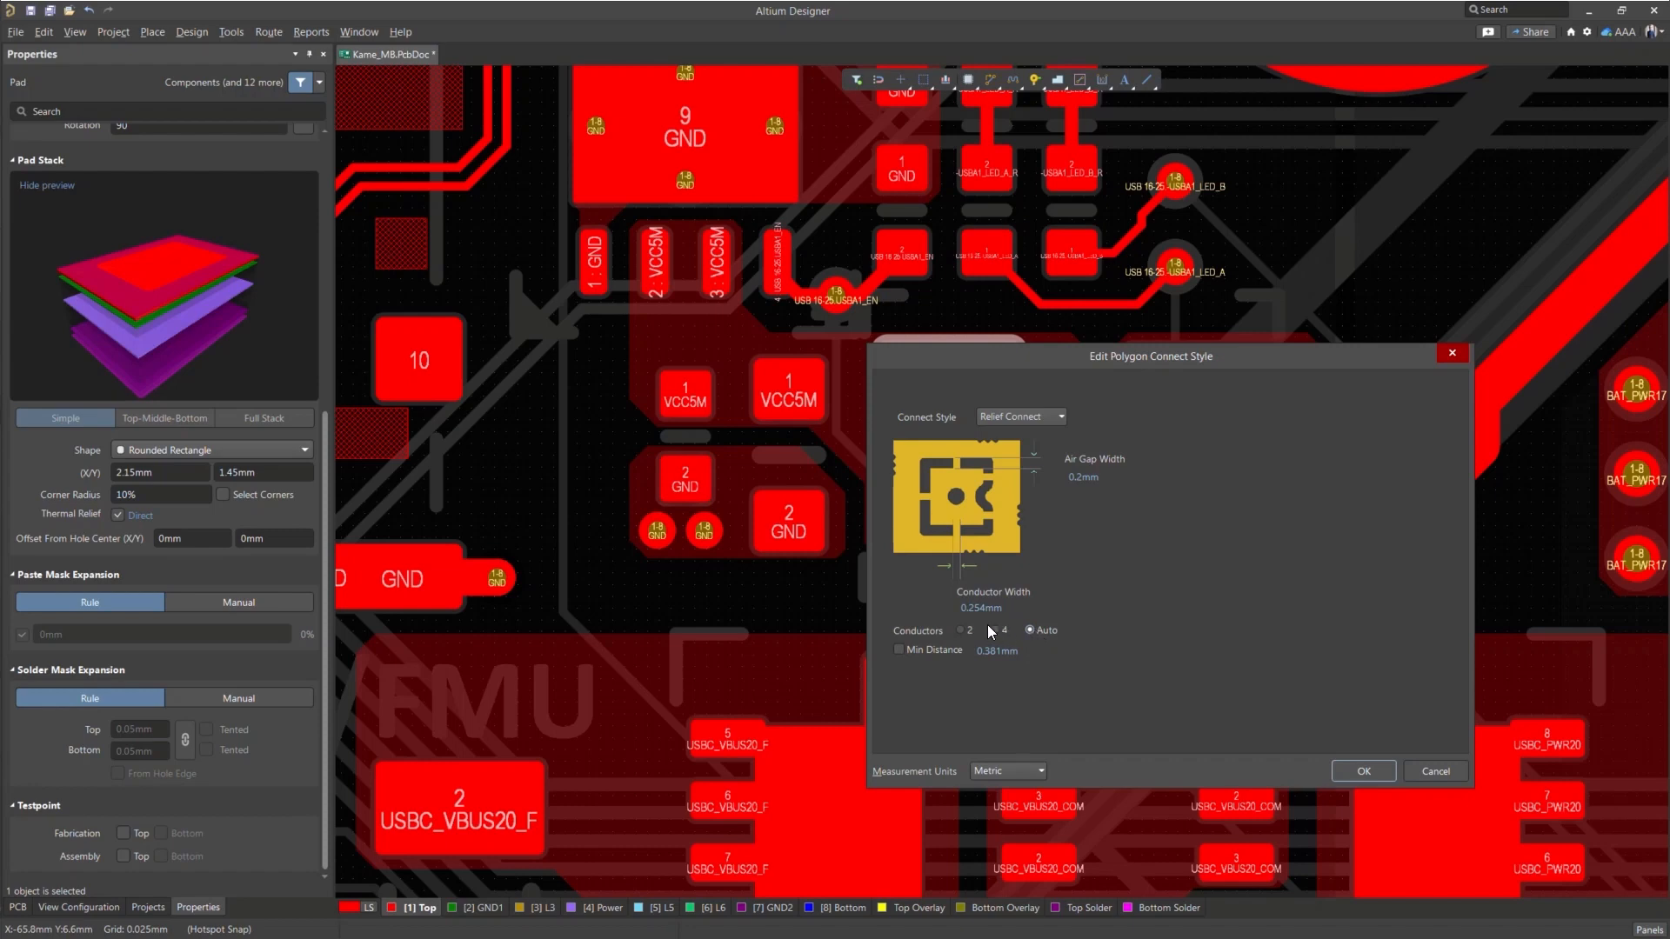
click(960, 630)
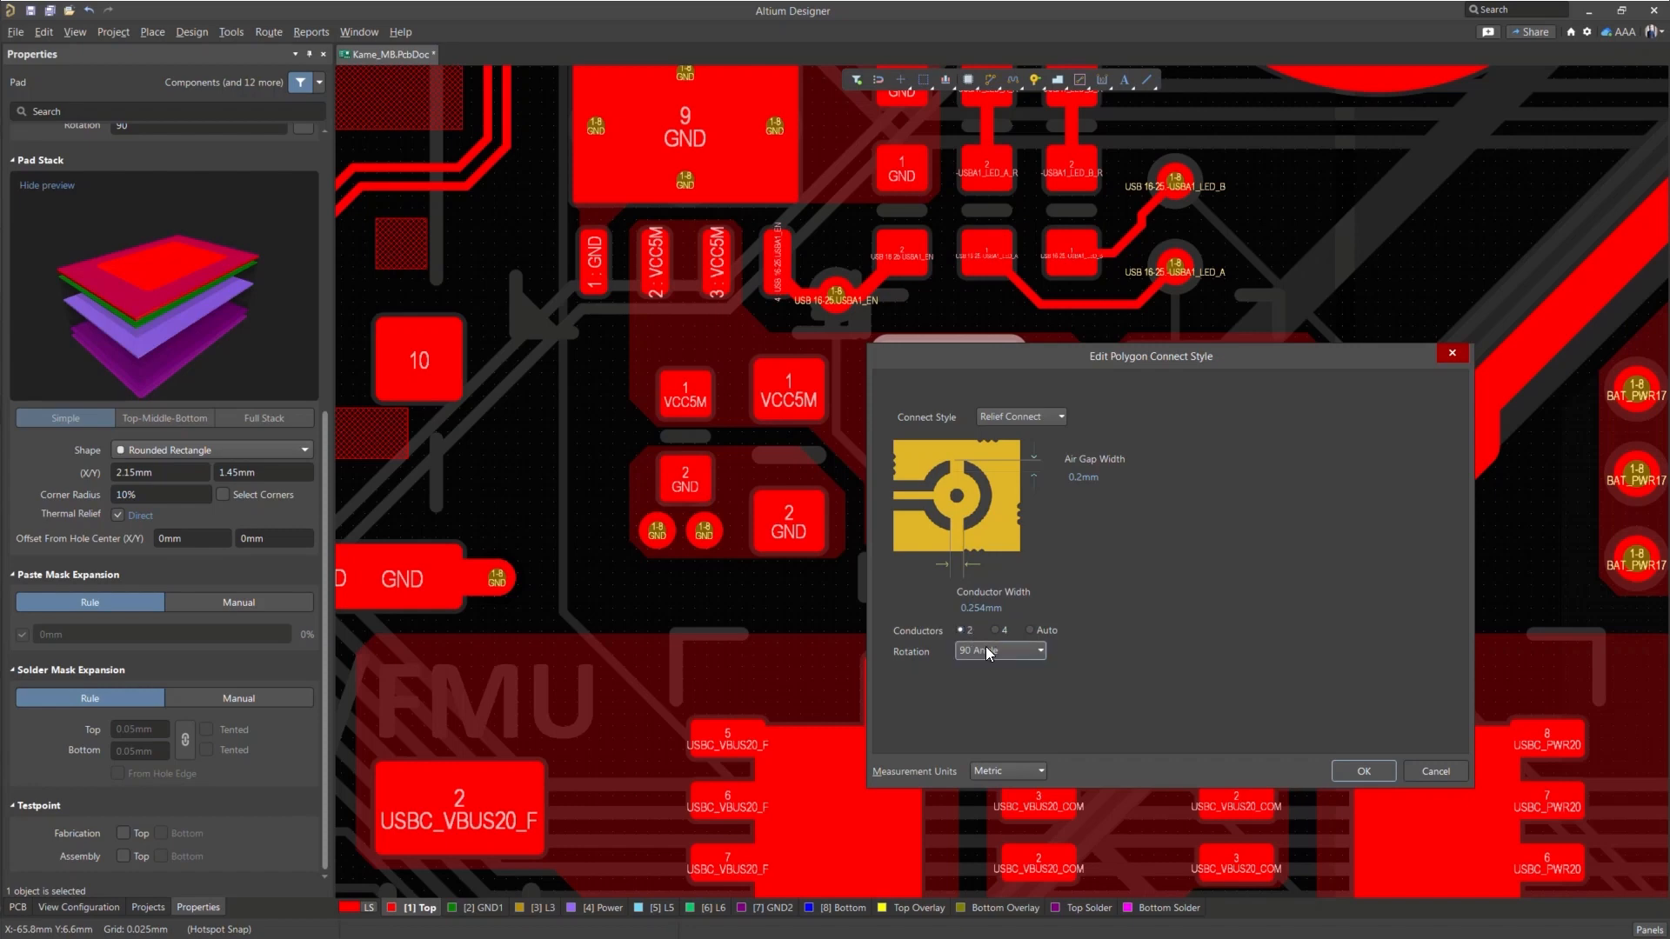
click(1039, 650)
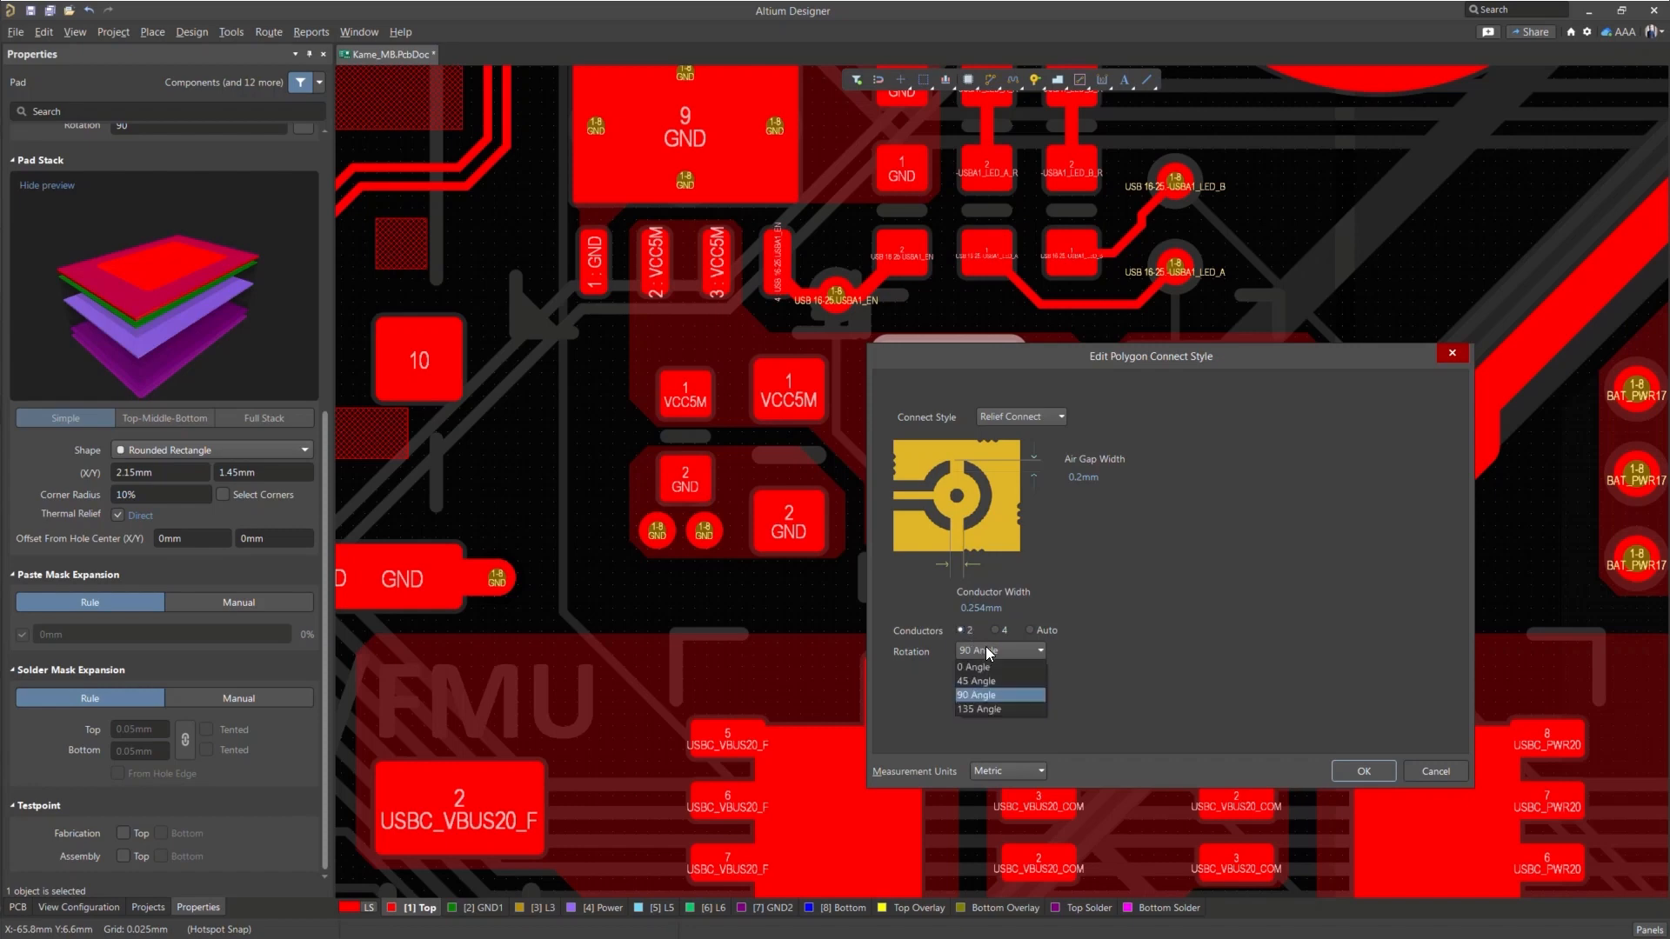
click(971, 668)
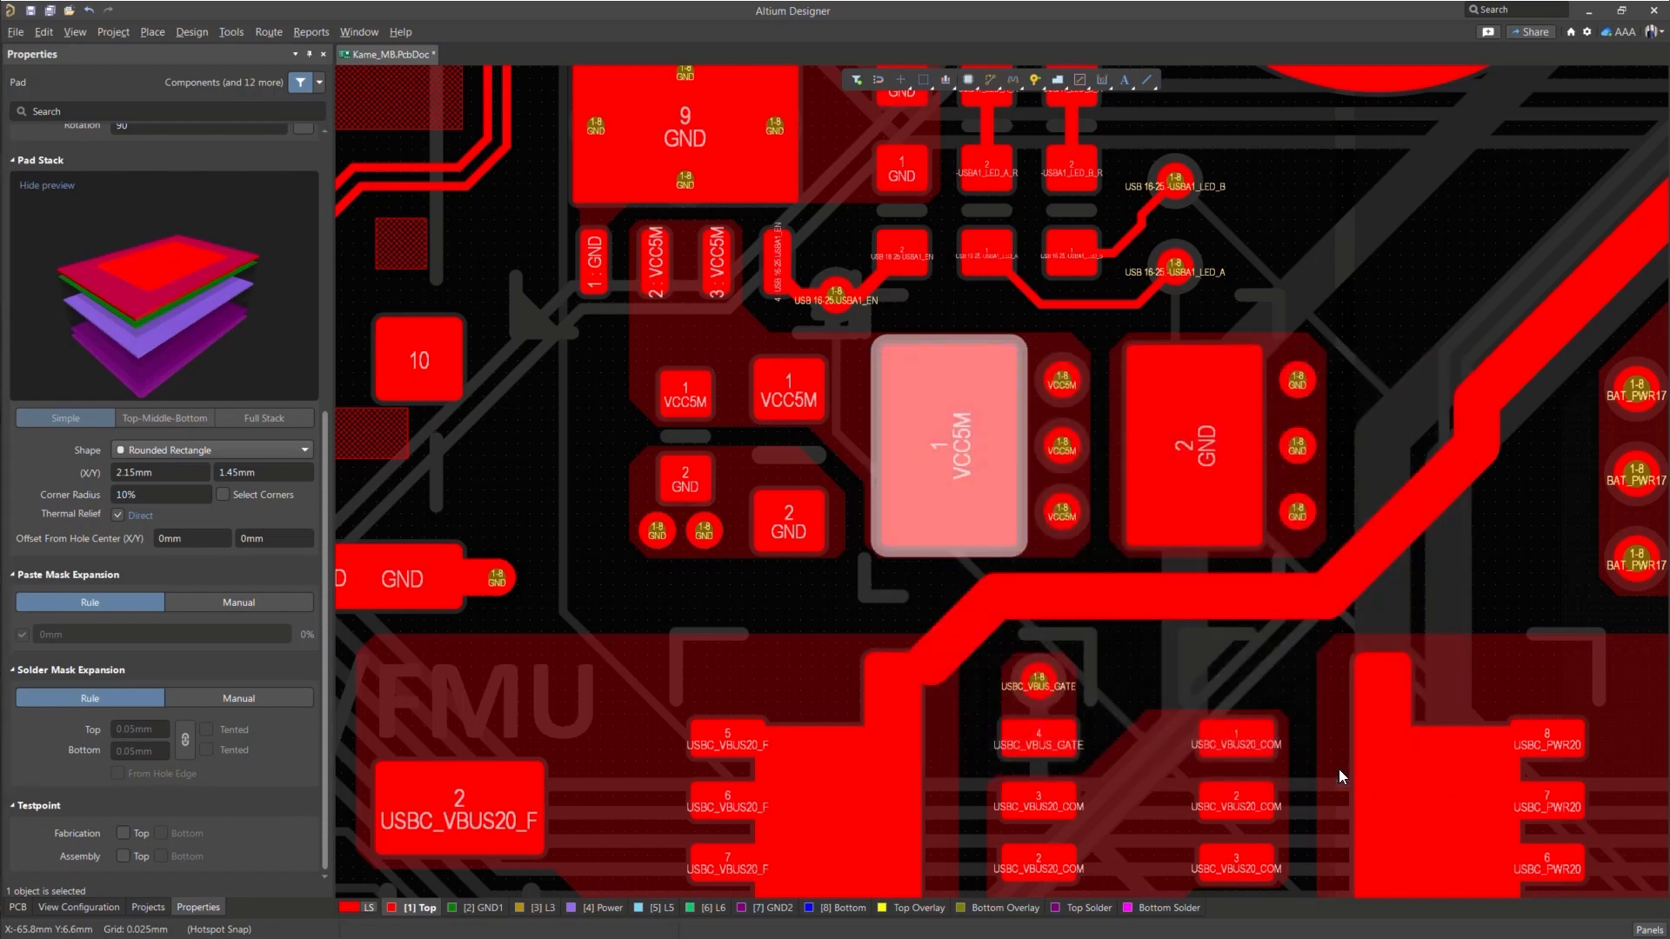
- Repour the VCC5M polygon pour using Polygon Actions > Repour Selected
right_click(865, 423)
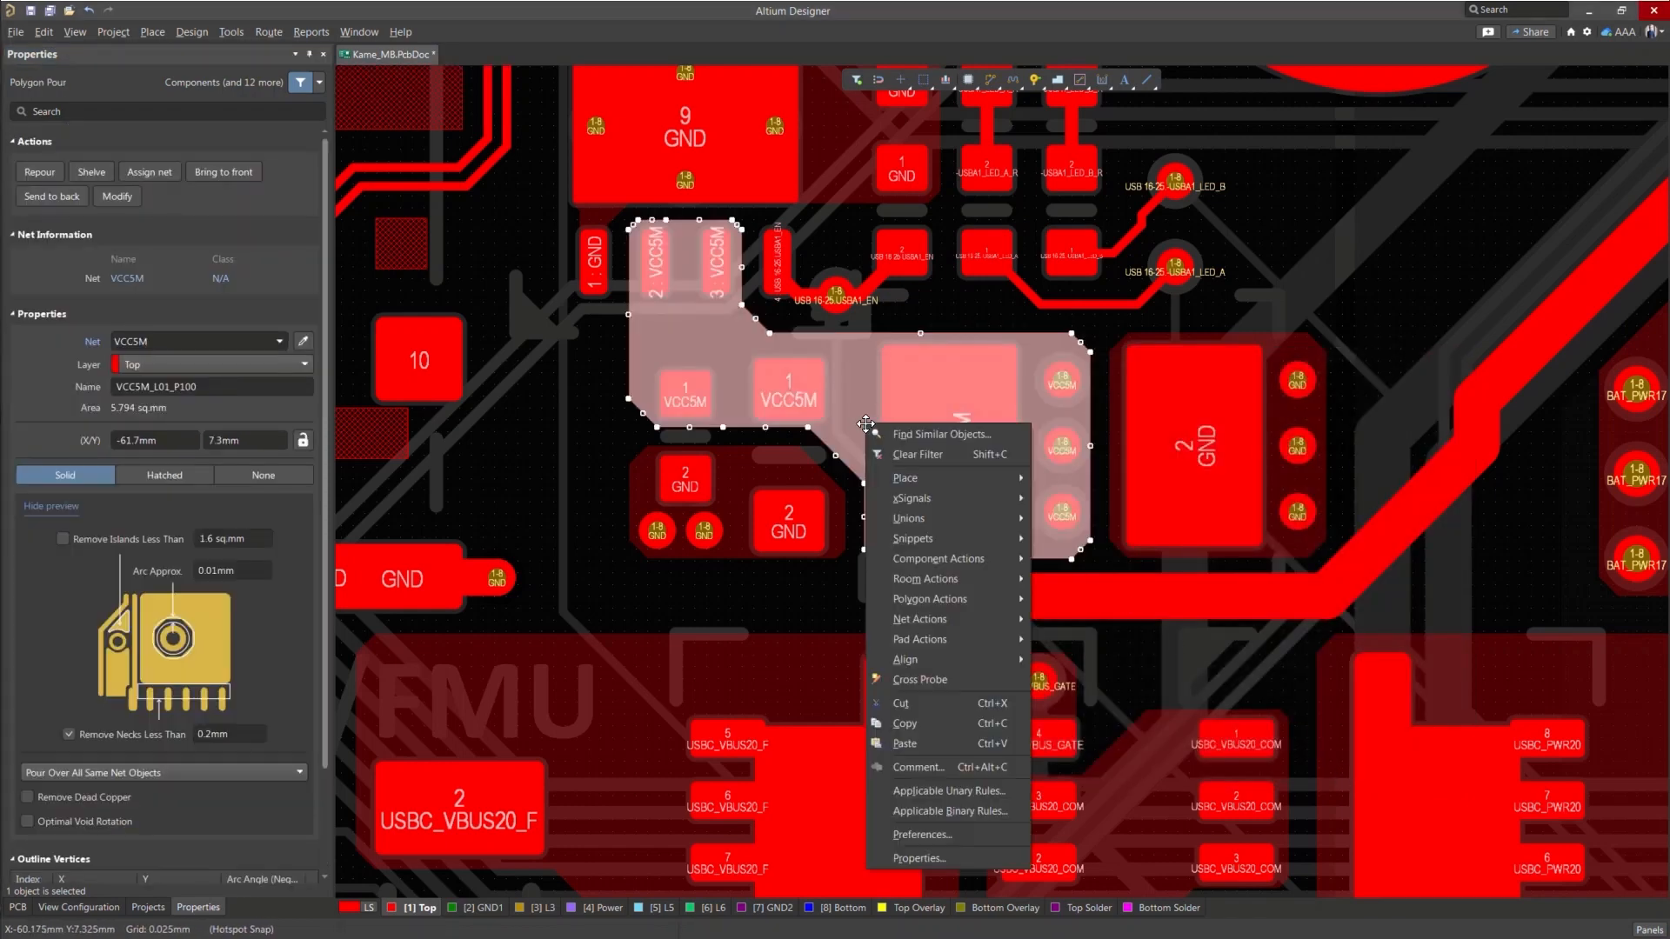
mouse_move(938, 599)
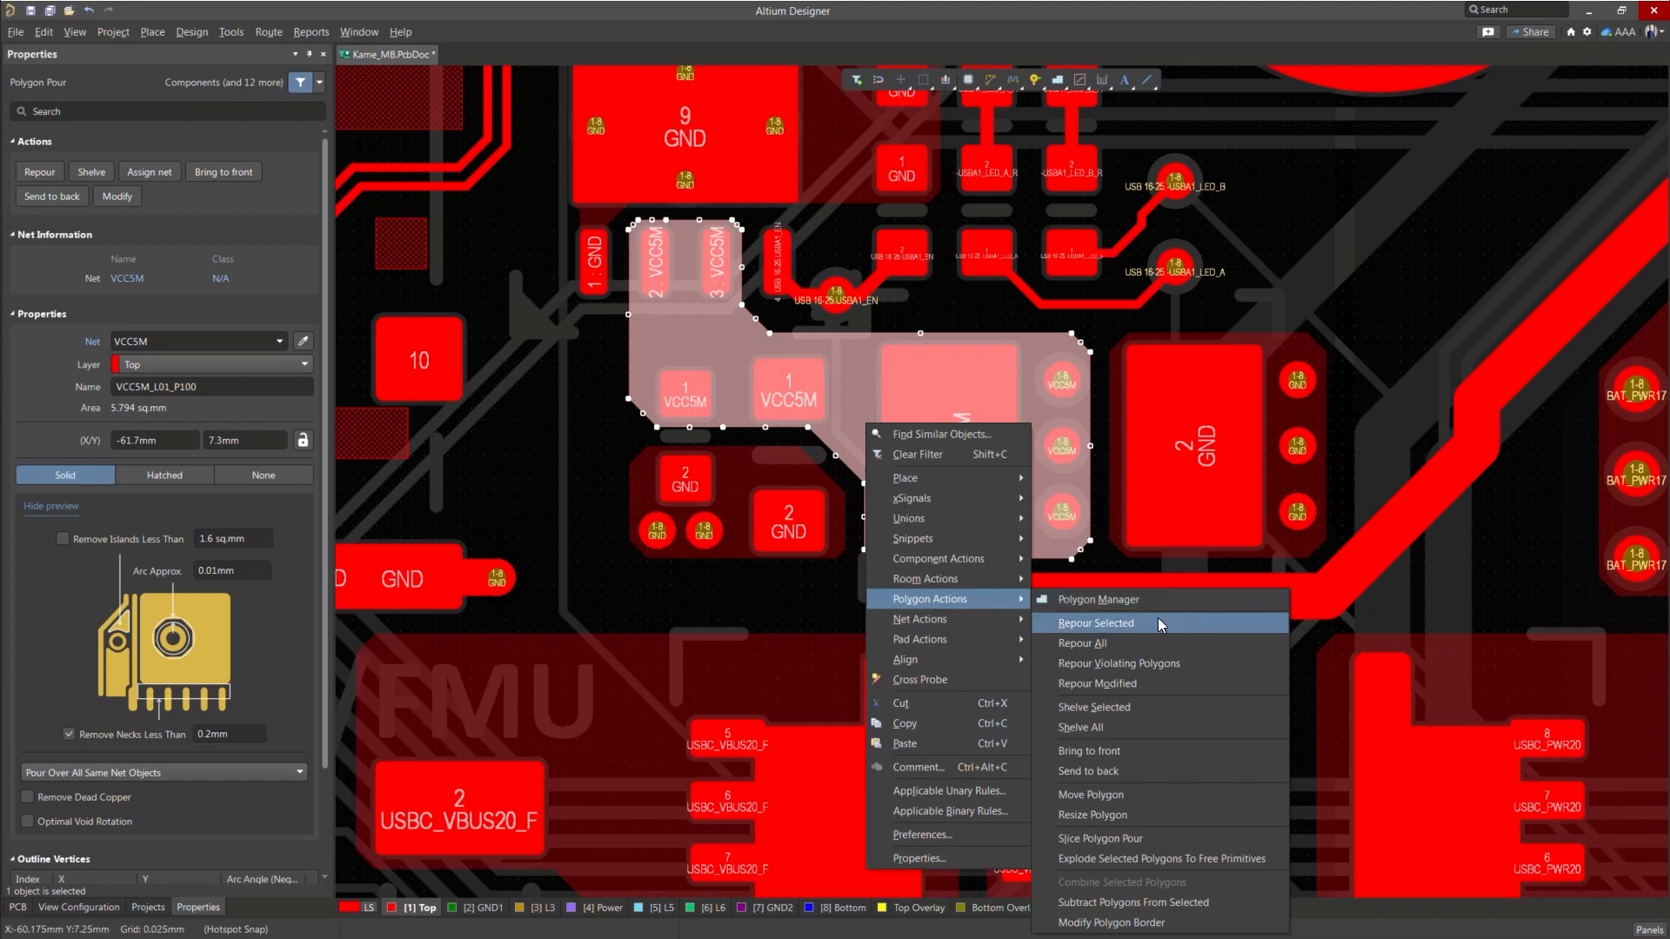
click(1096, 623)
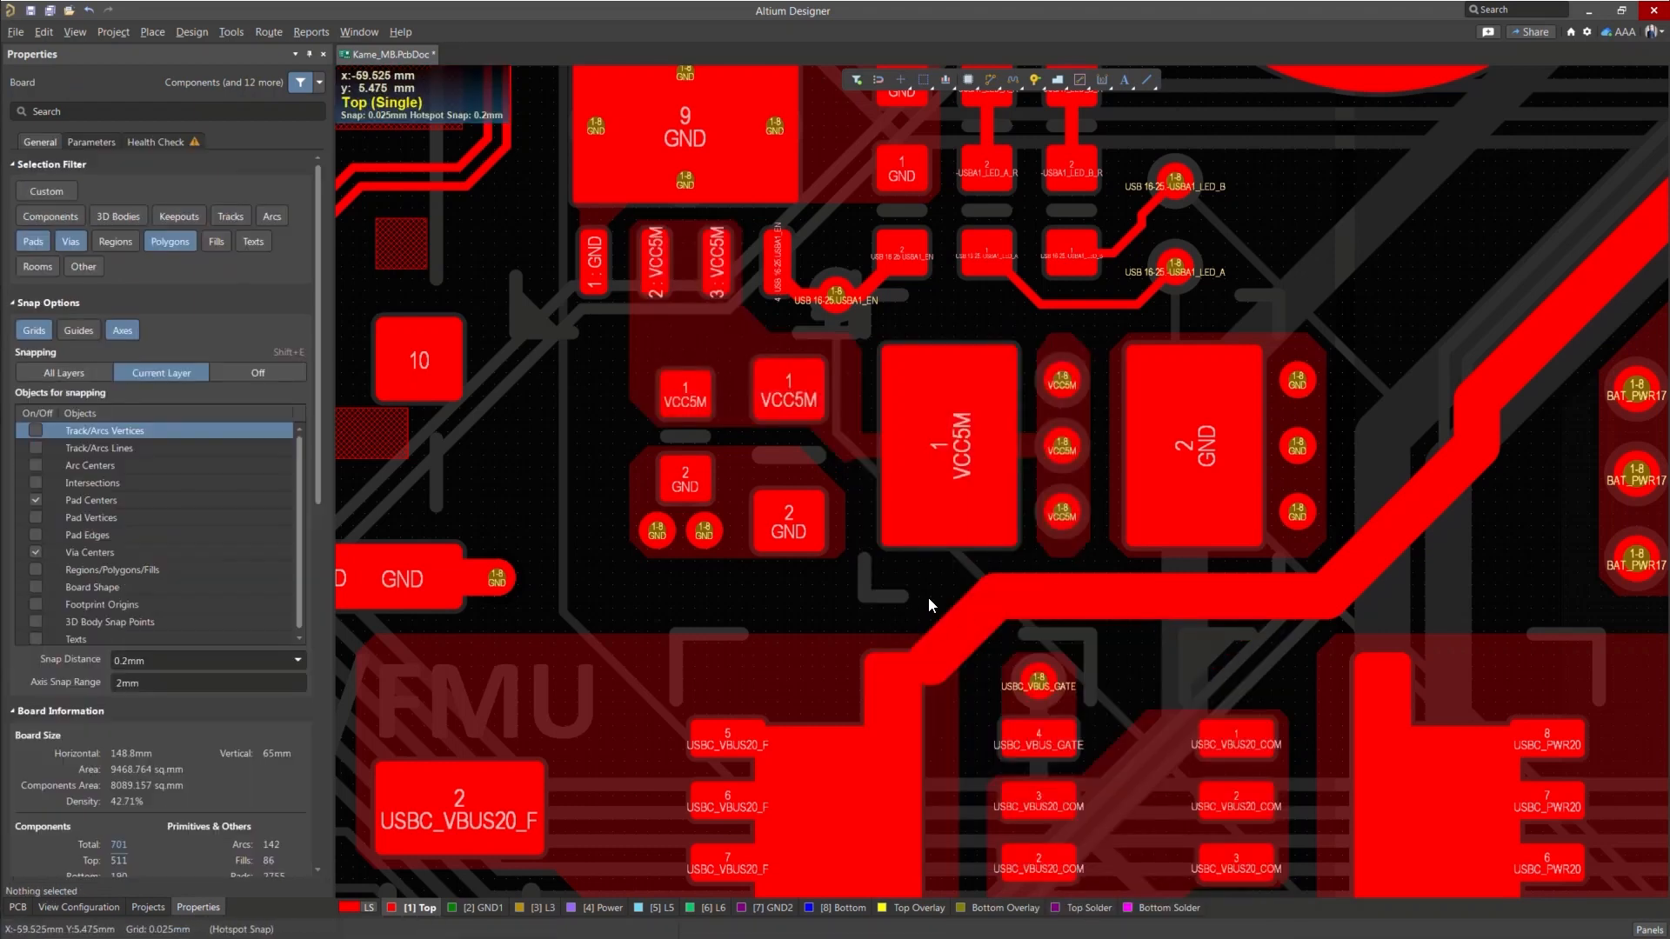
- Select the VCC5M pad and start Pad Actions > Delete Thermal Connection Points
click(946, 447)
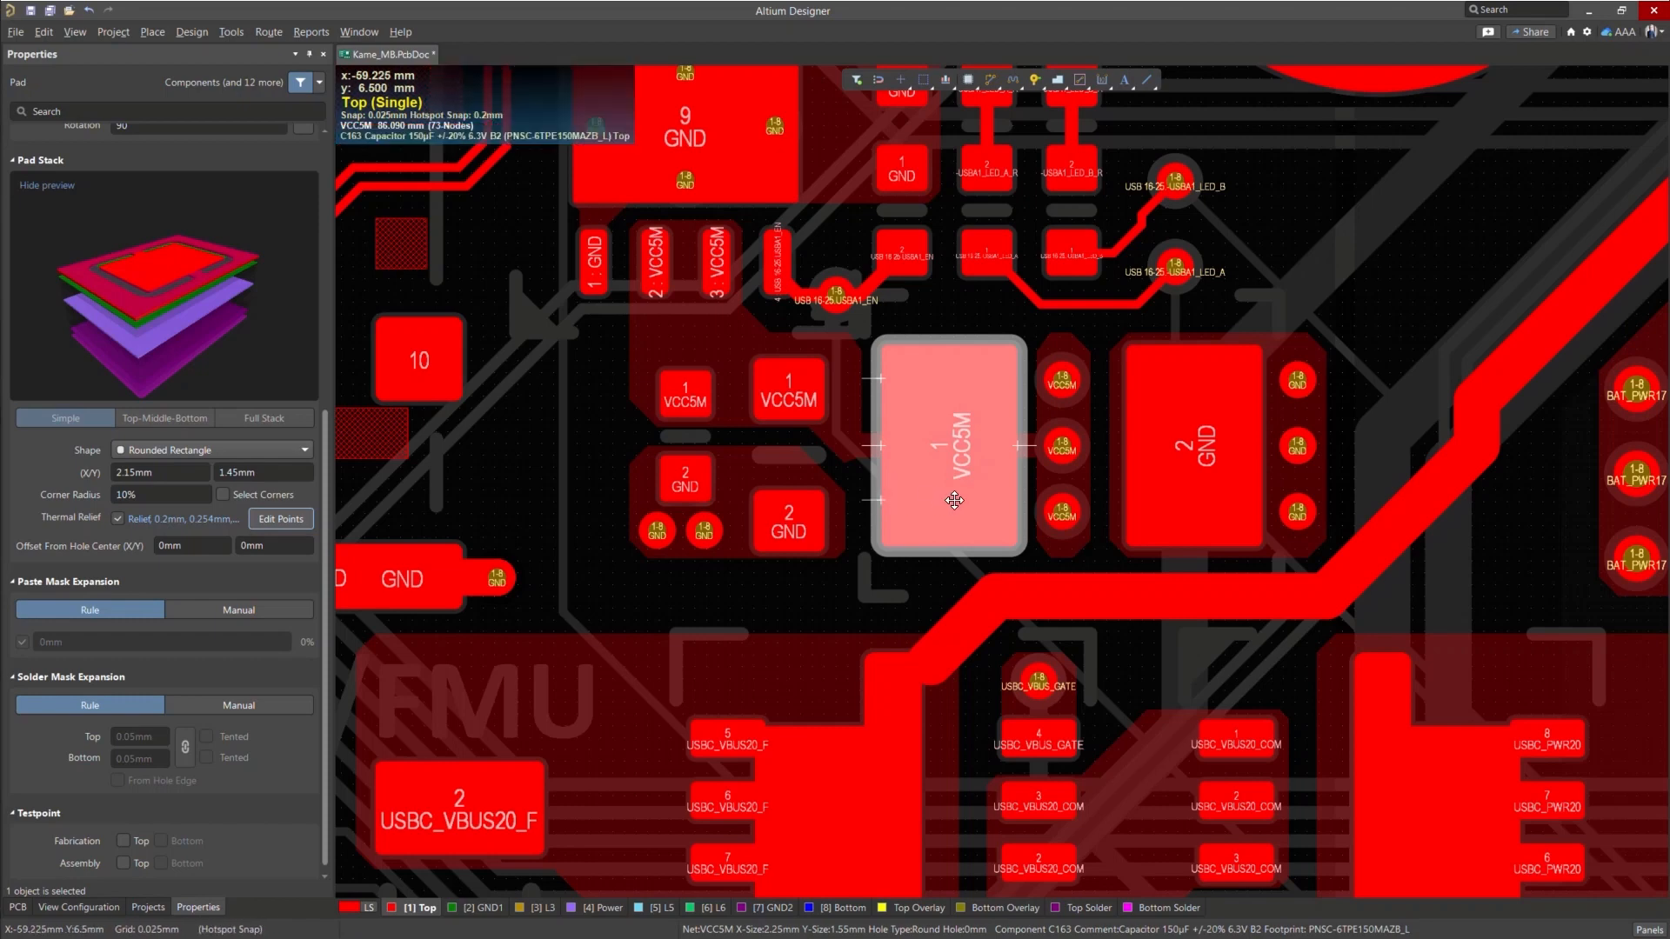
right_click(950, 501)
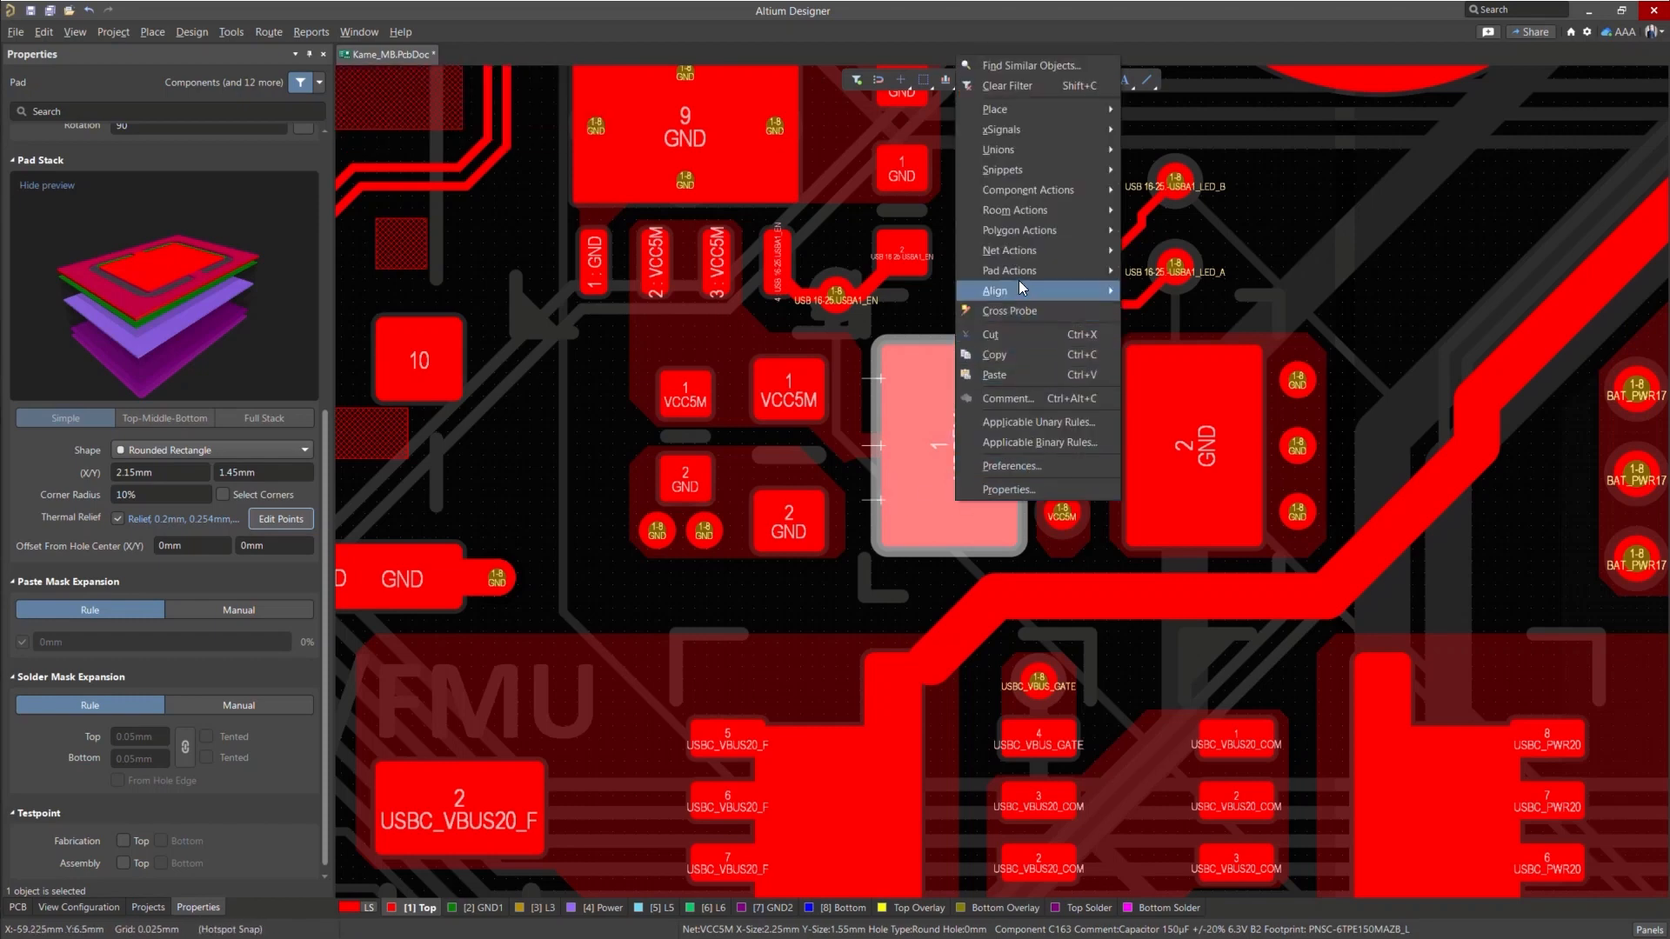
mouse_move(1009, 269)
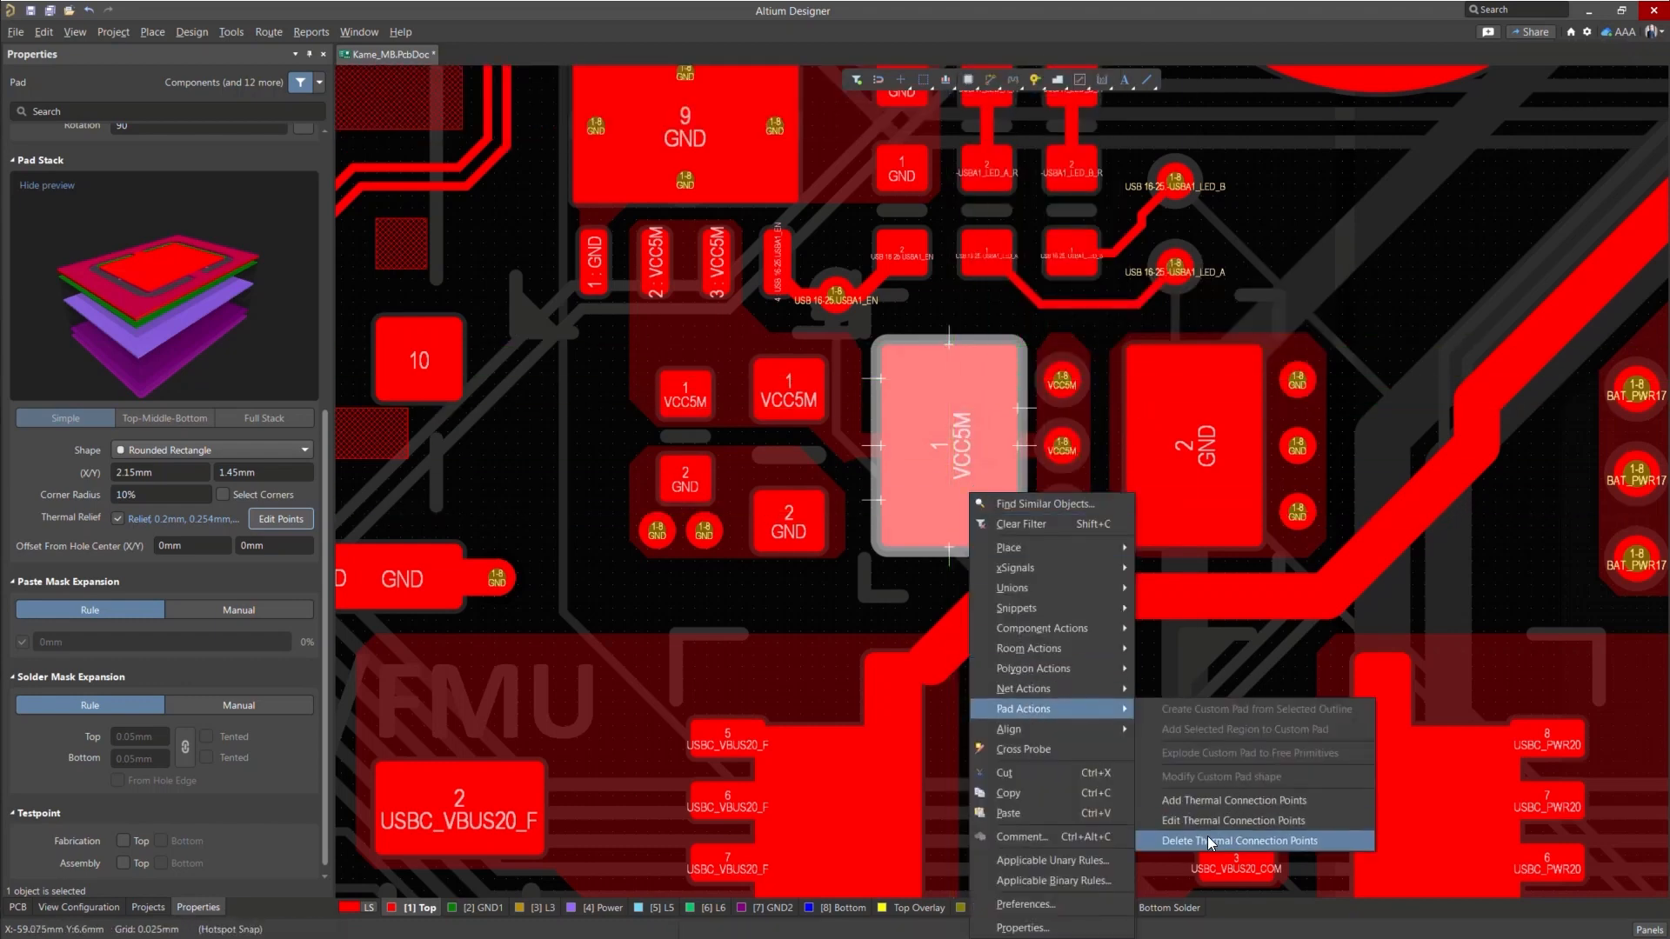
click(1243, 840)
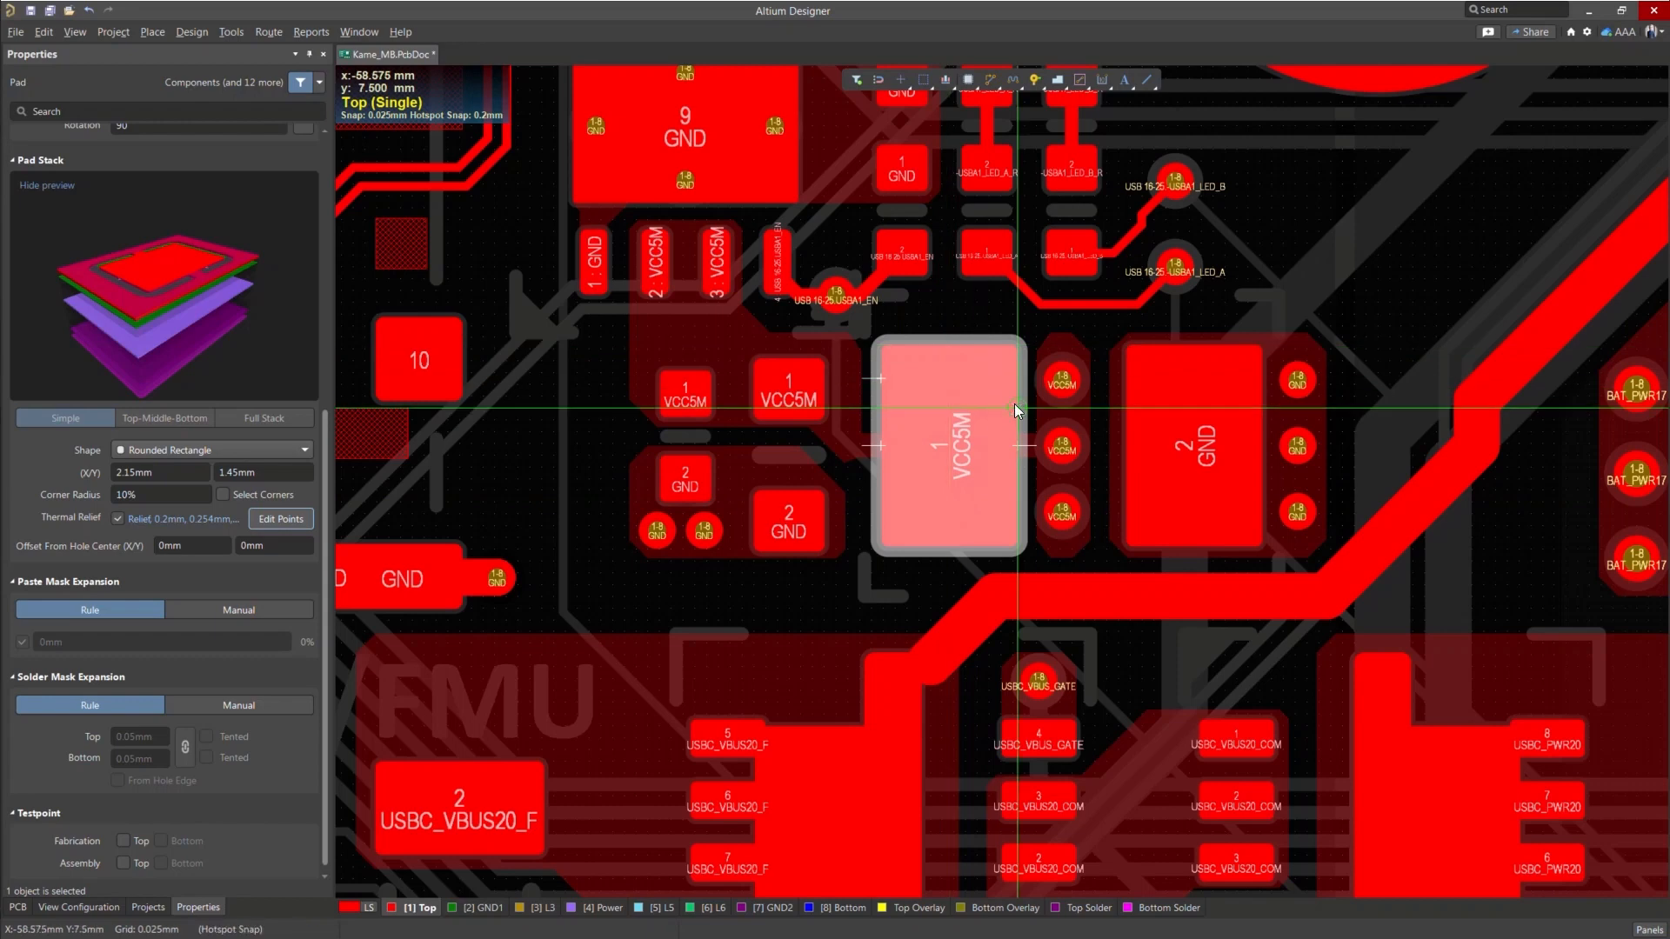